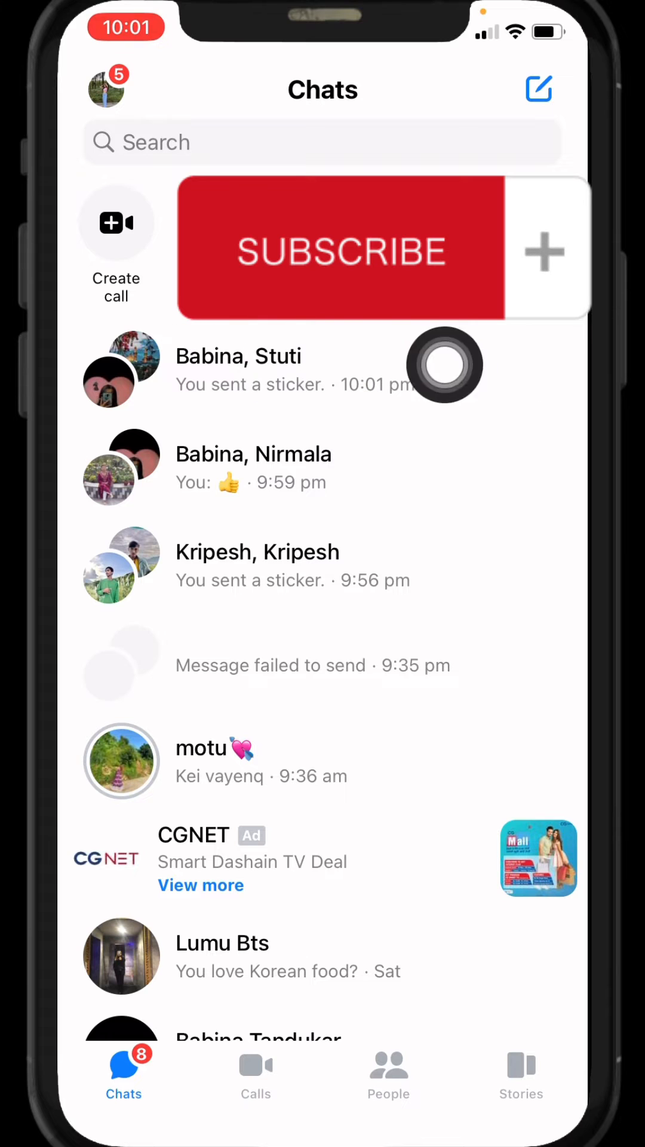
- Enter the two-person group chat at the top of the Chats list
{"action": "left_click", "coordinate": [238, 369]}
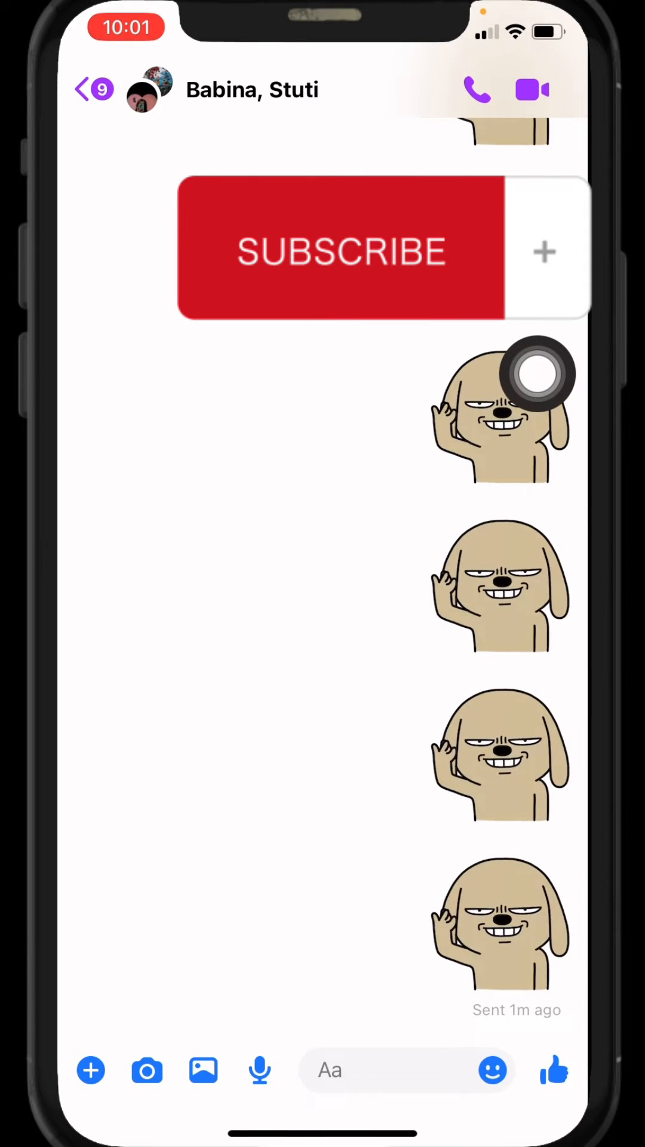
{"action": "scroll", "scroll_direction": "up", "scroll_amount": 3}
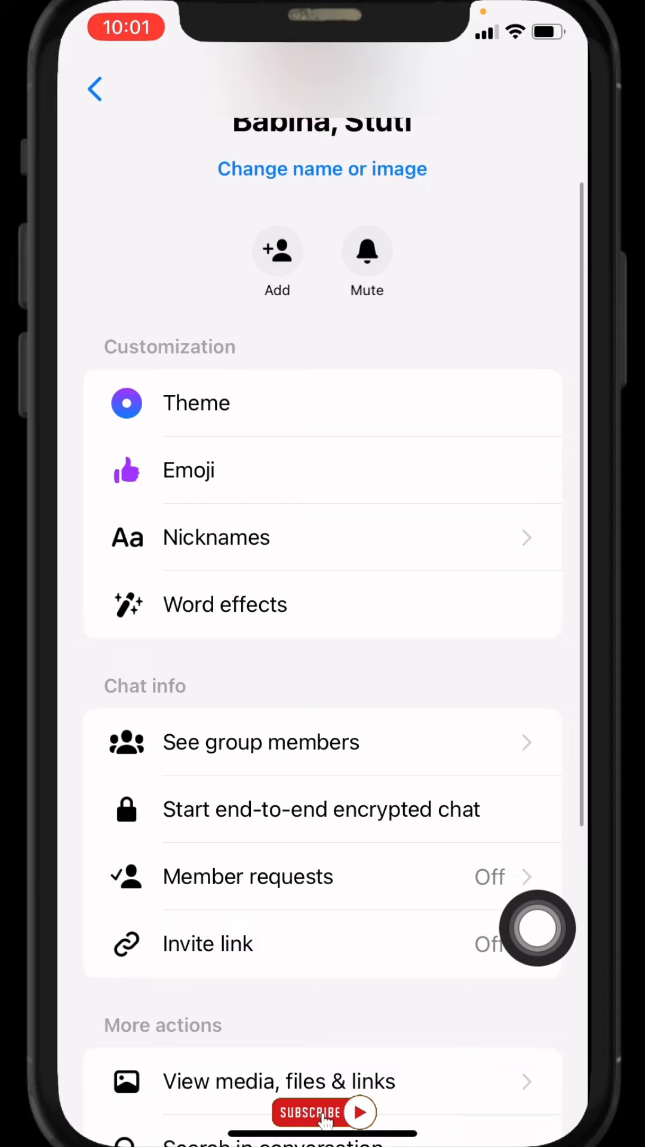
- Scroll the group chat settings down to the Chat info section
{"action": "scroll", "scroll_direction": "up", "scroll_amount": 3}
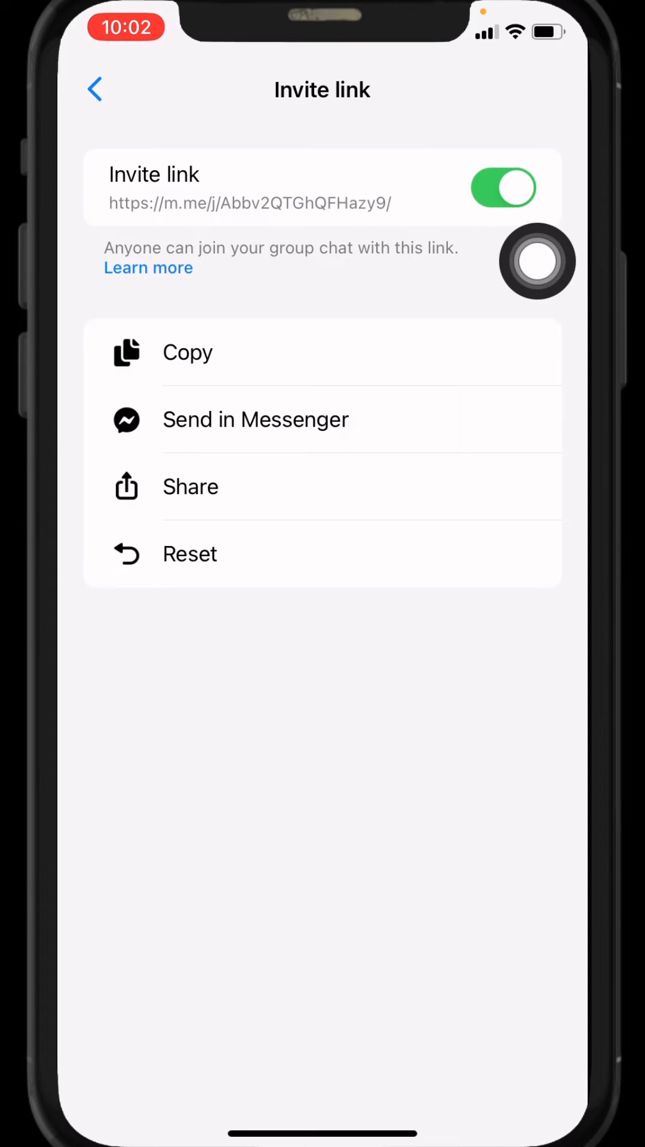
{"action": "mouse_move", "coordinate": [363, 585]}
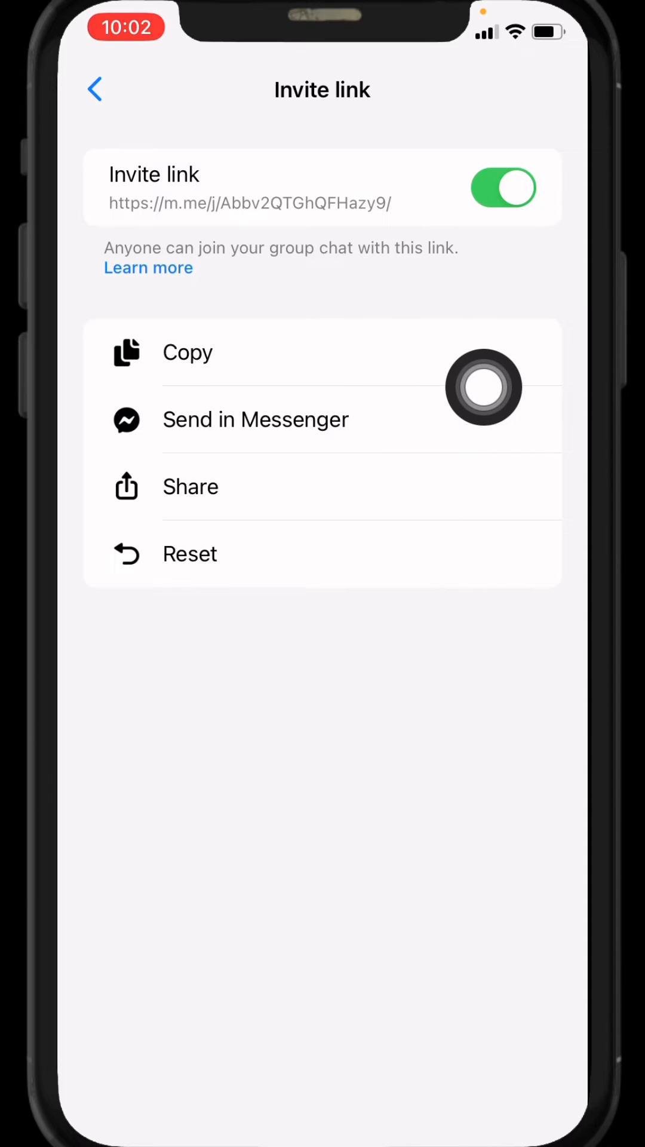
{"action": "mouse_move", "coordinate": [455, 499]}
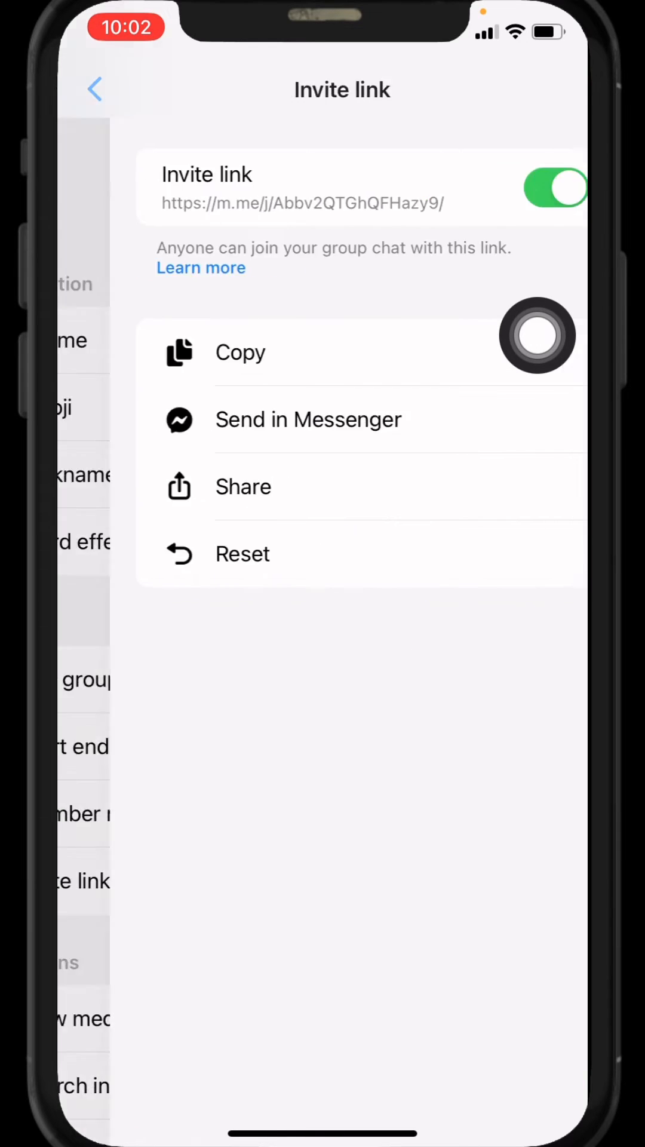
- Leave the invite link screen with the group join link copied
{"action": "left_click", "coordinate": [93, 89]}
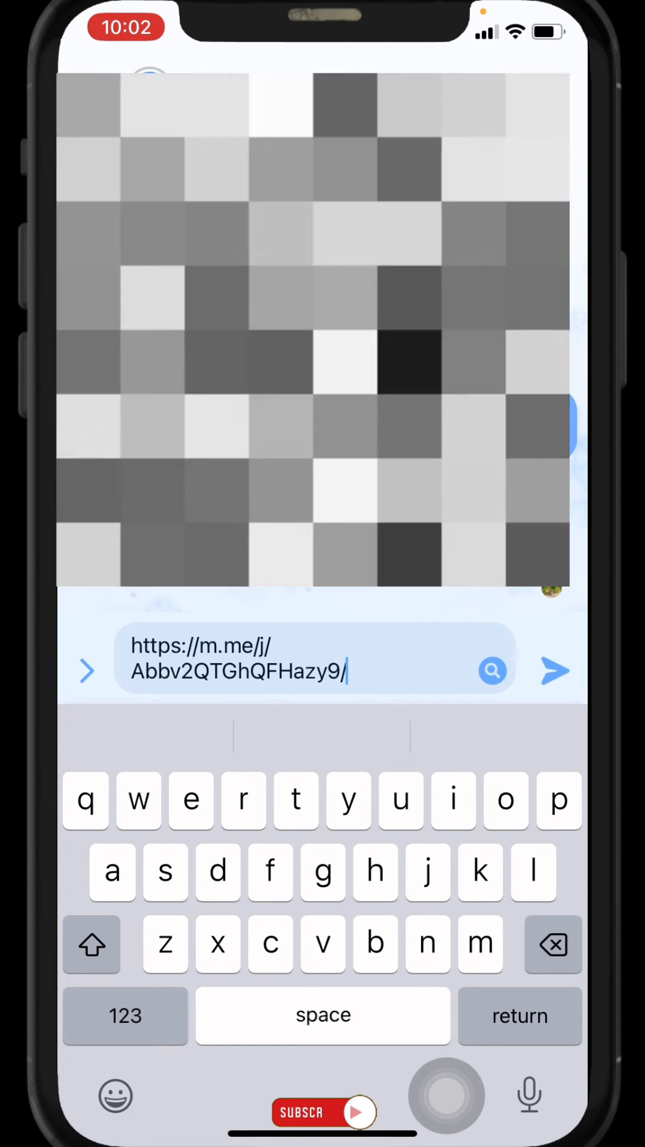
- Send the pasted group invite link in the friend's conversation as a join-group card
{"action": "left_click", "coordinate": [554, 670]}
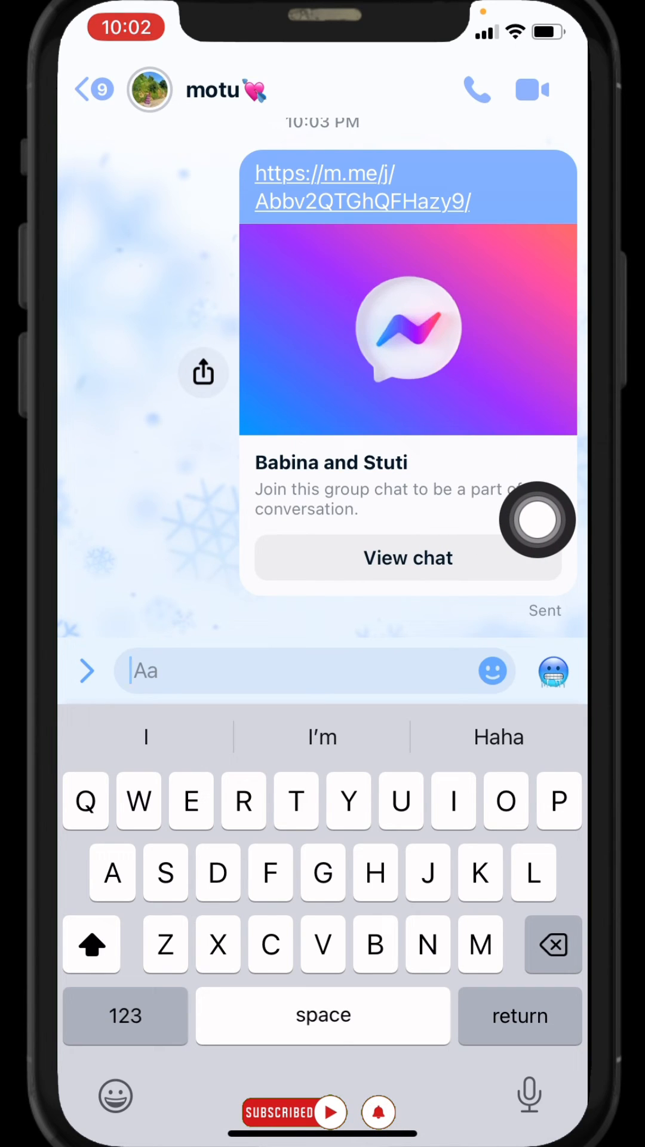
{"action": "left_click", "coordinate": [86, 670]}
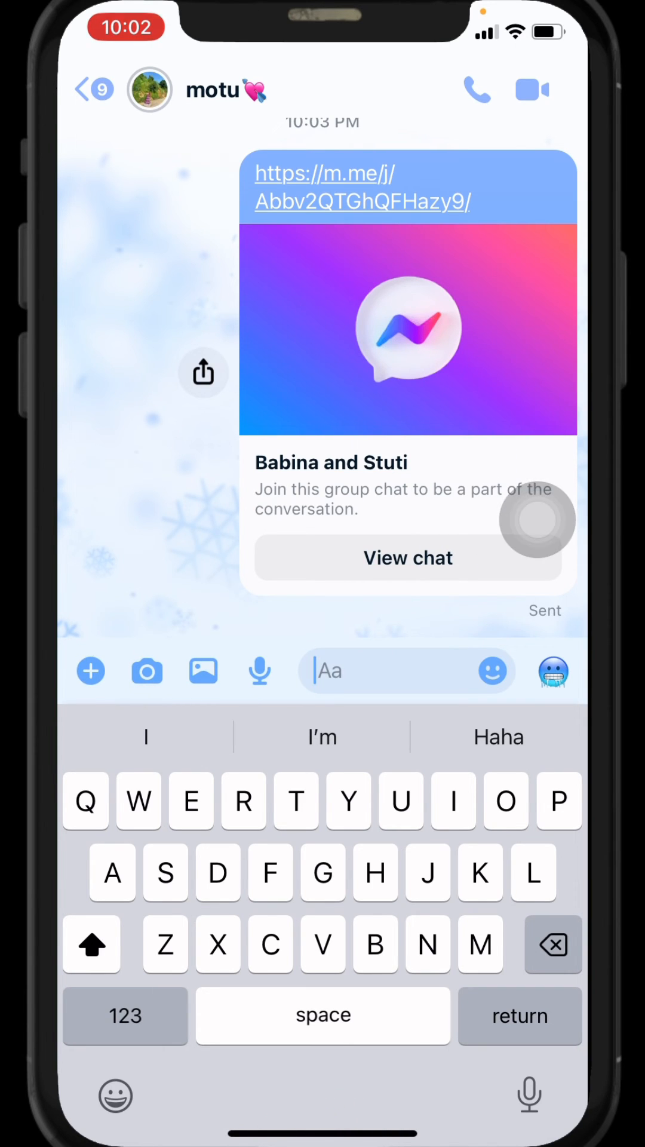